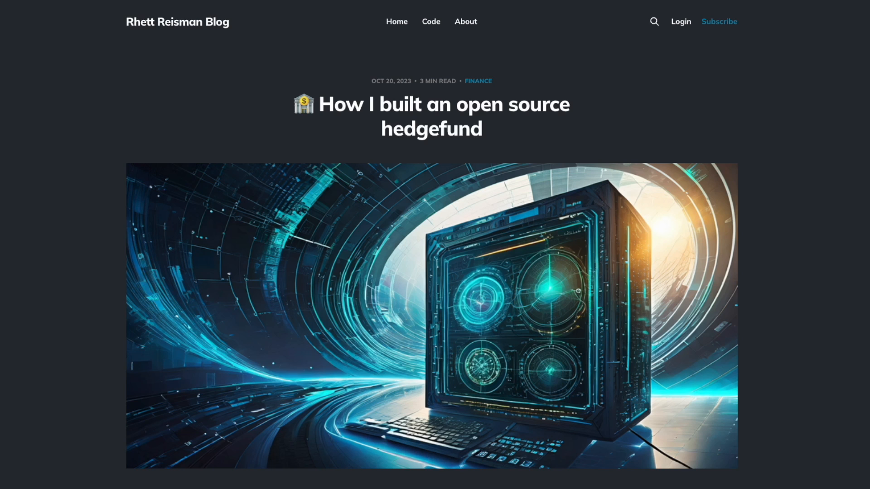
Step: Read down the hedgefund post past pip install, Coinbase connection and schedule examples to 'Customizing your script'
scroll("down", 3)
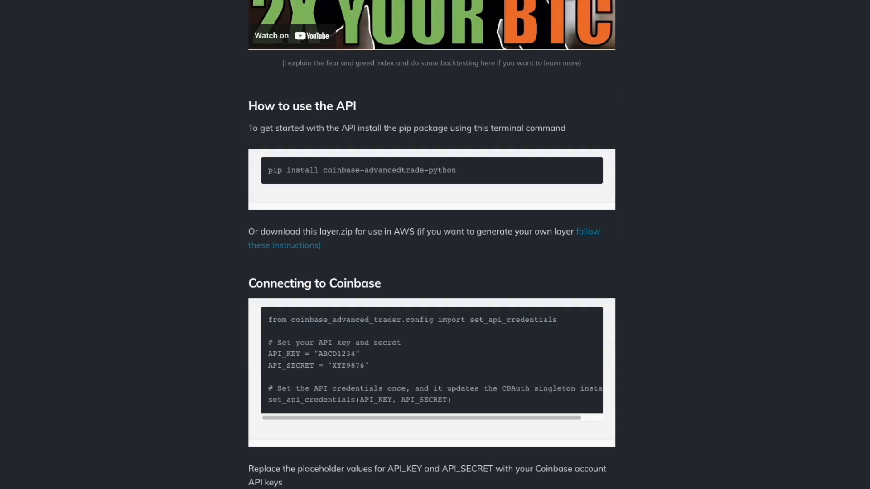
scroll("down", 3)
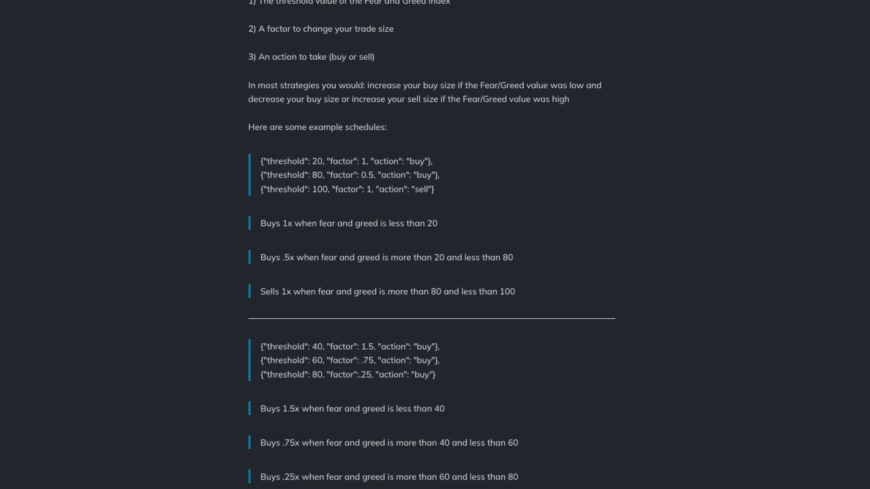
scroll("down", 3)
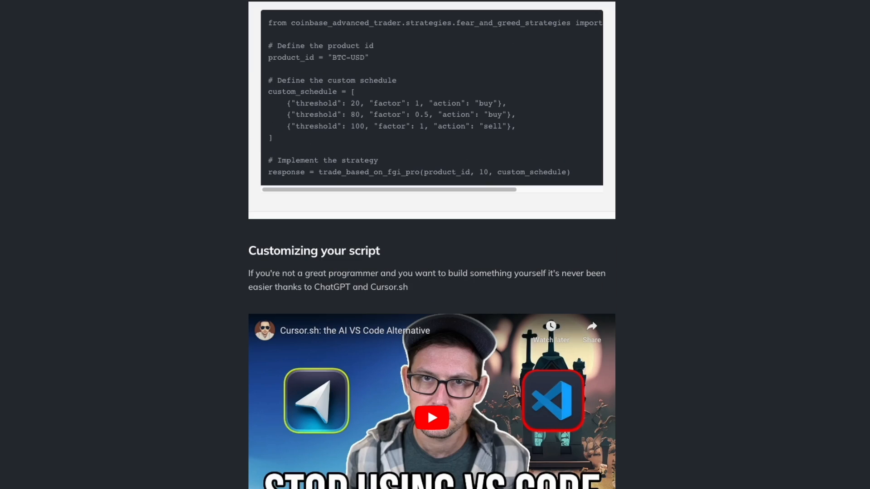
scroll("down", 3)
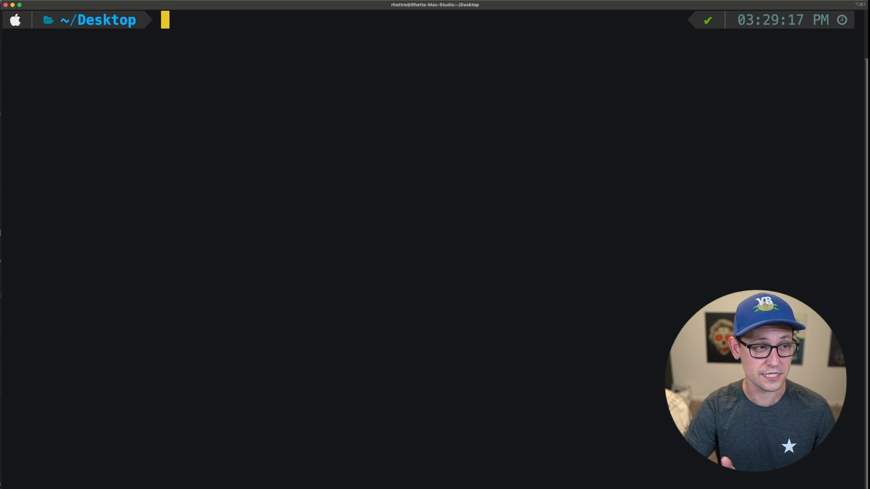
Step: Change the Terminal's working directory into the new Hedgefund folder with 'cd Hedgefund'
type("cd Hedgefund")
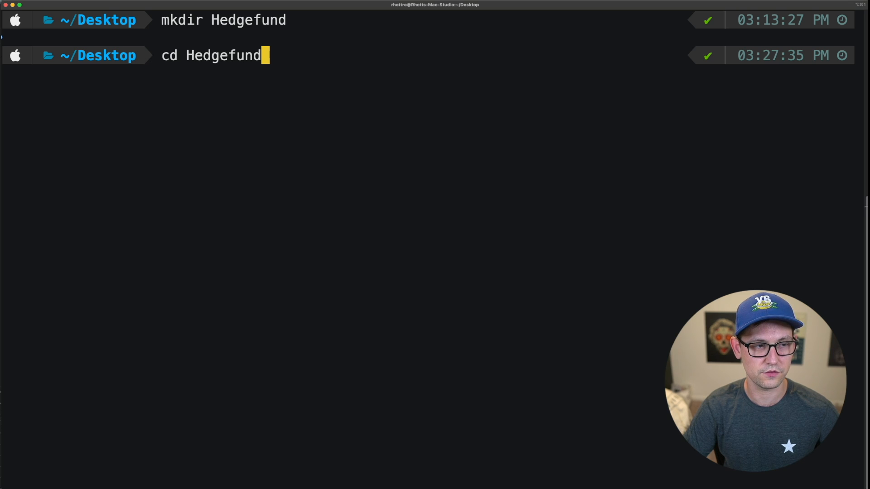
key("Return")
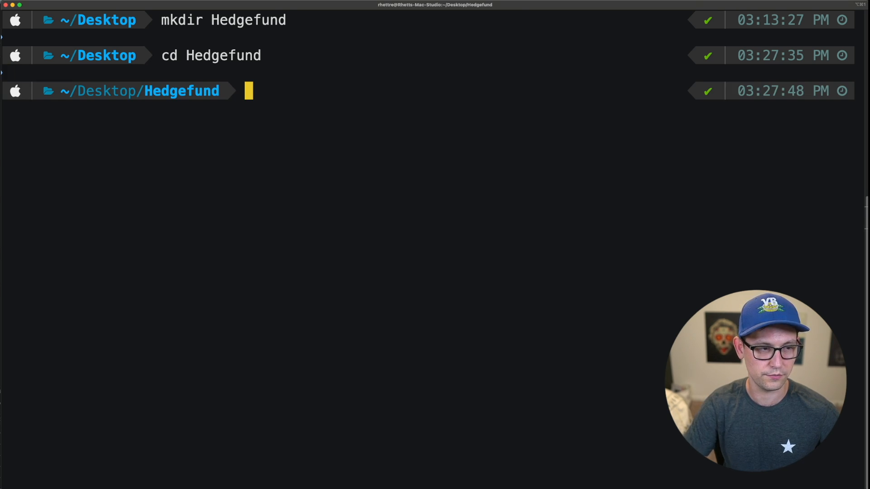
key("Return")
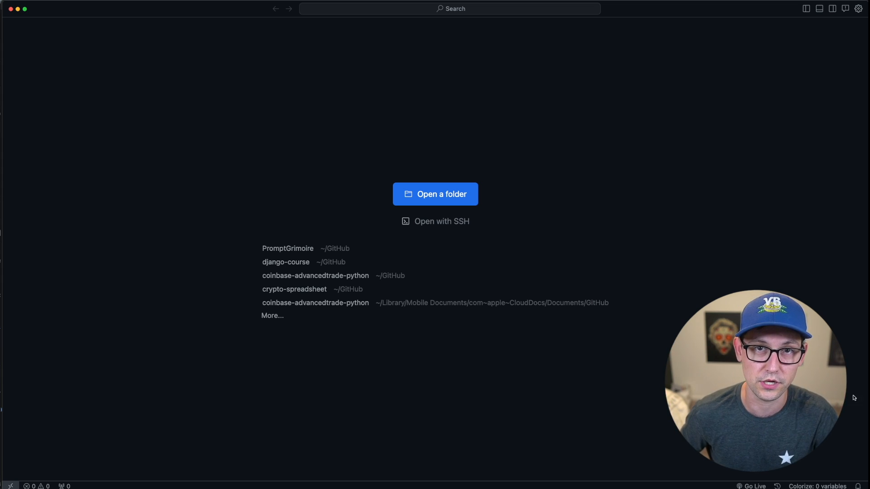
Step: Open the Hedgefund folder as a Cursor project and create a new file named coinbase_tester.py
left_click(435, 194)
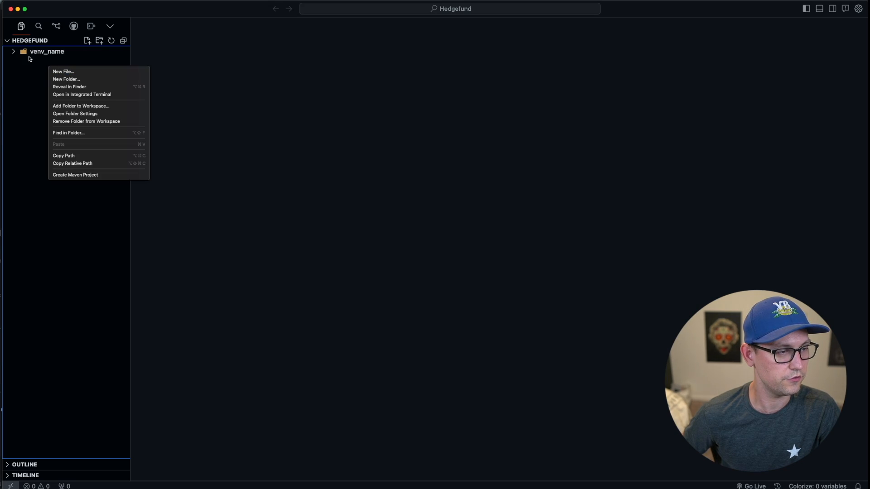
left_click(64, 71)
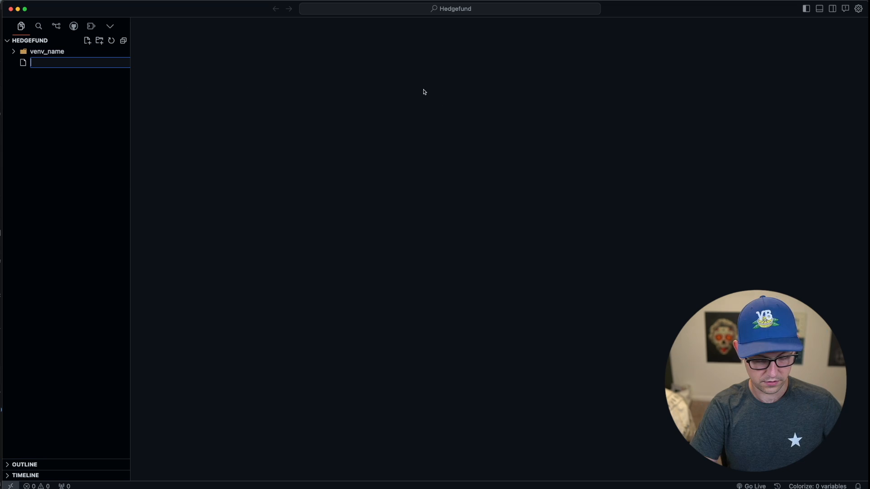
type("coinbas")
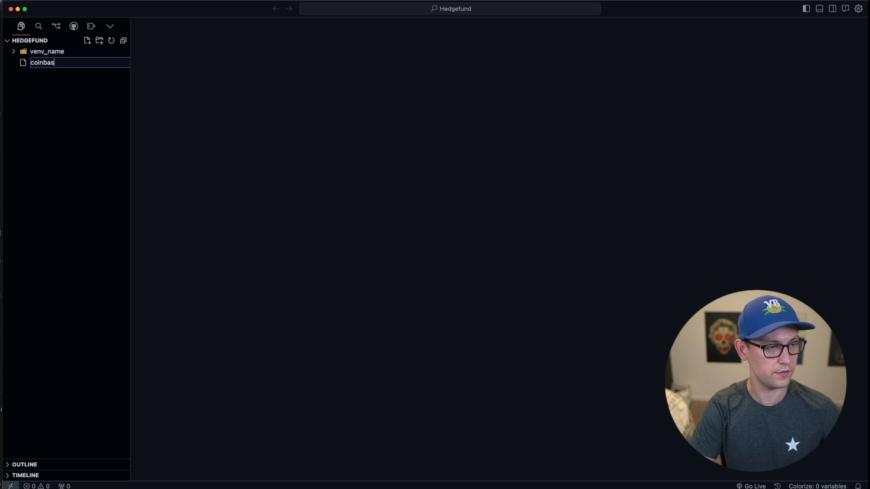
type("e_tester.py")
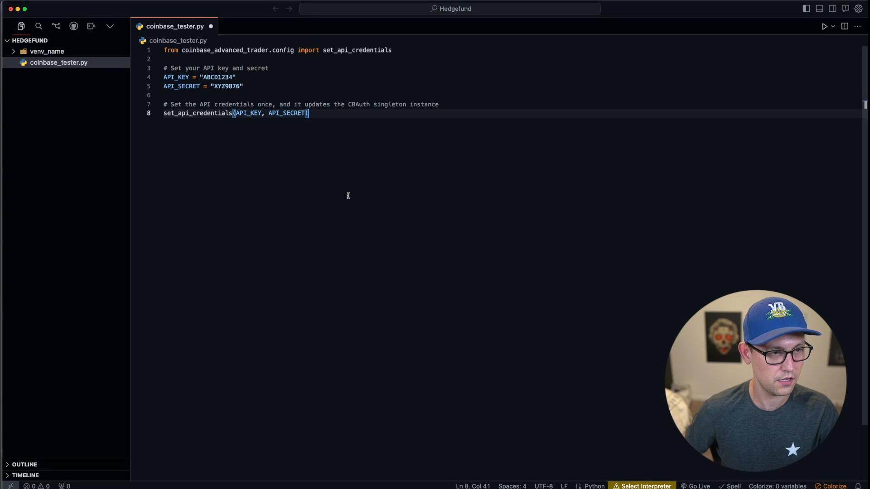
Step: Select the placeholder API key and secret values in the pasted authentication snippet
double_click(226, 86)
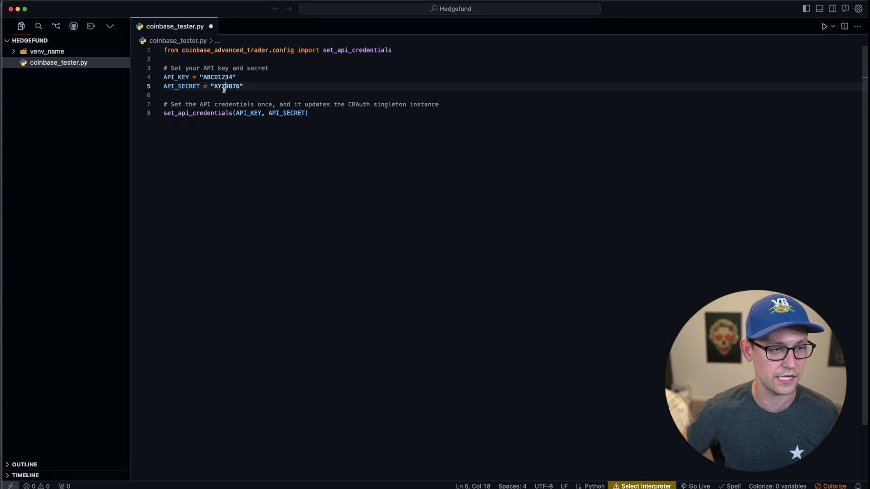
double_click(225, 86)
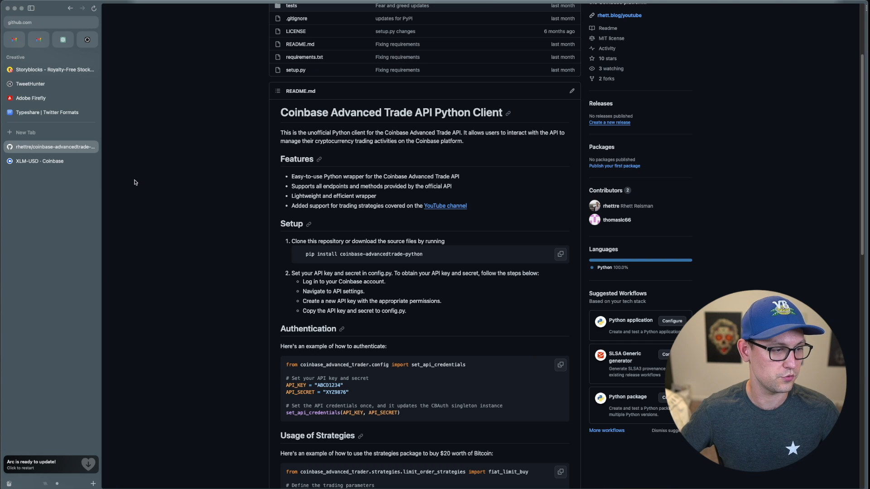
Step: Start a new Coinbase API key from Settings > API, including the ETH and USDC wallets
left_click(51, 161)
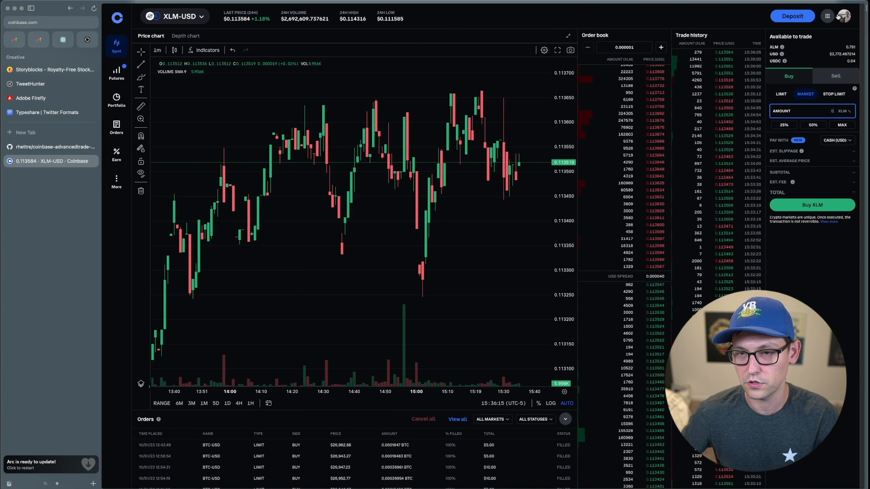
left_click(843, 16)
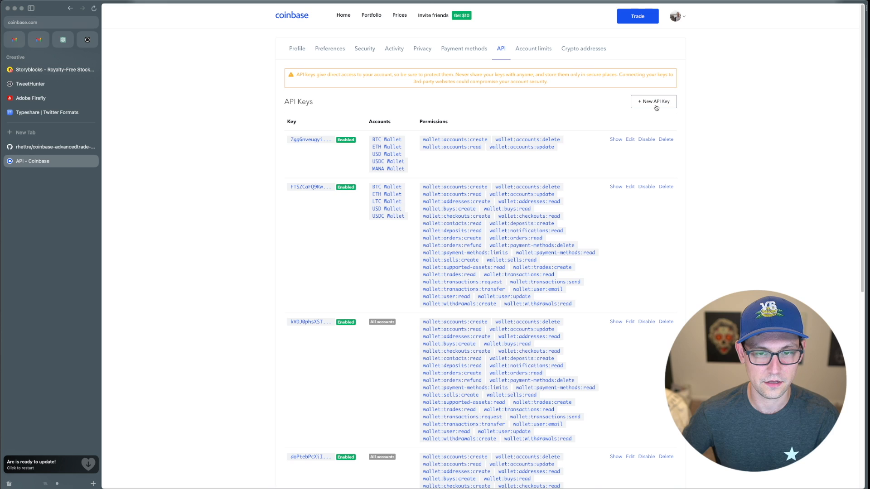
left_click(654, 102)
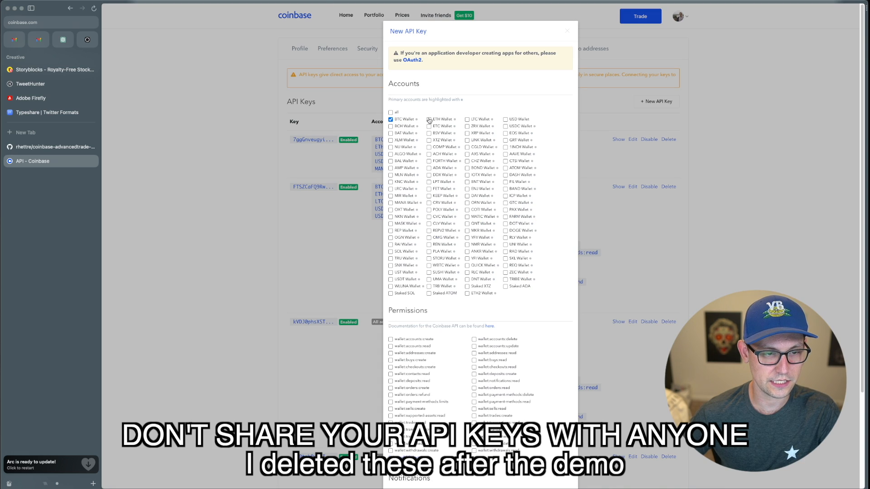
left_click(505, 120)
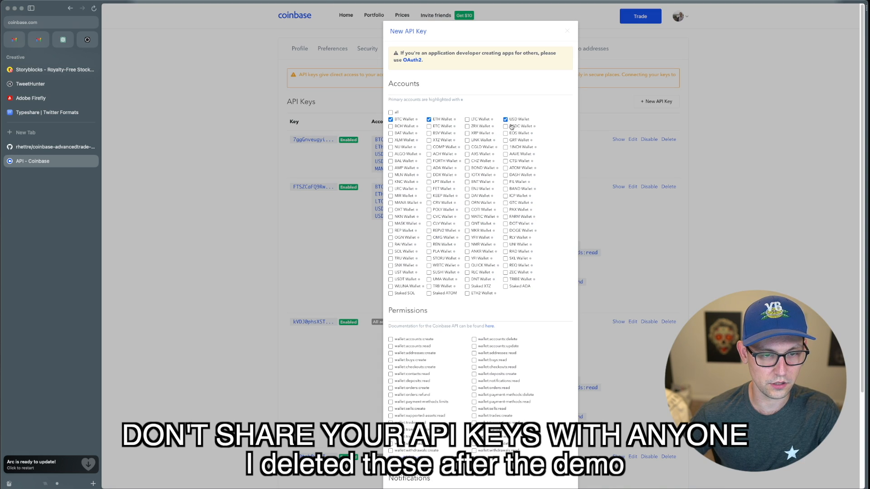
left_click(505, 126)
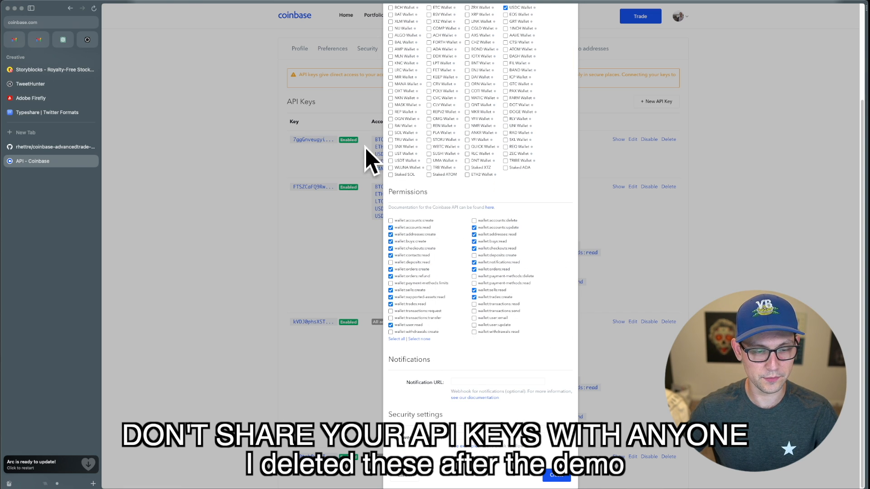
mouse_move(460, 257)
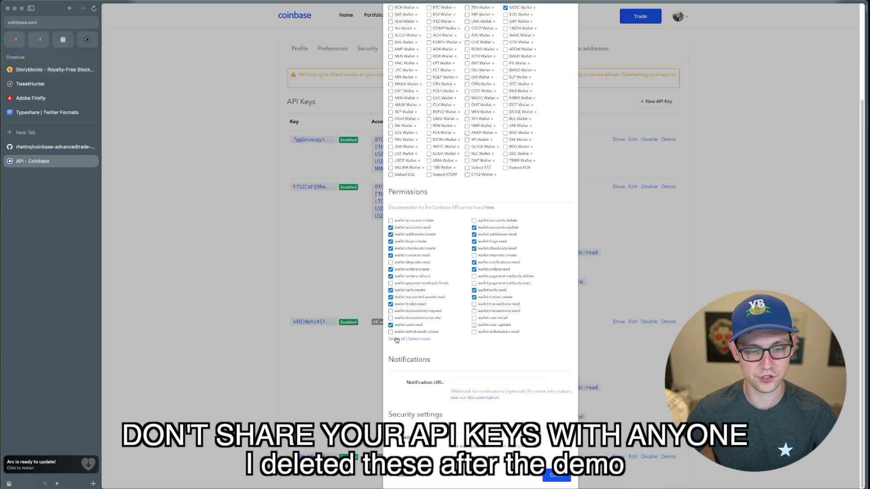
mouse_move(556, 475)
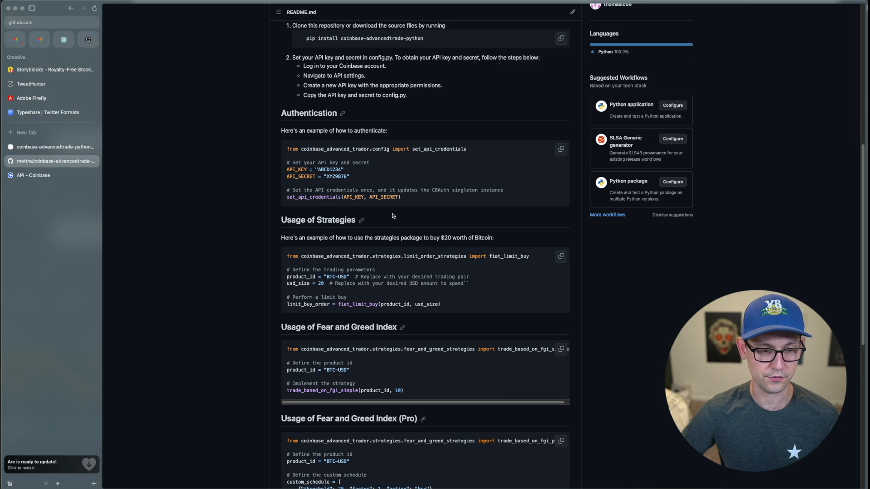
mouse_move(455, 256)
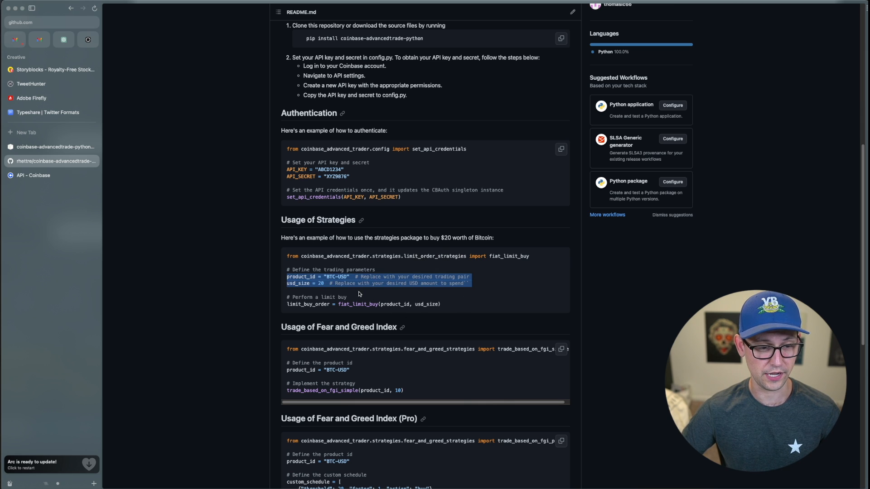
Step: Select the product_id and usd_size lines in the README's limit-buy strategy example
left_click(560, 256)
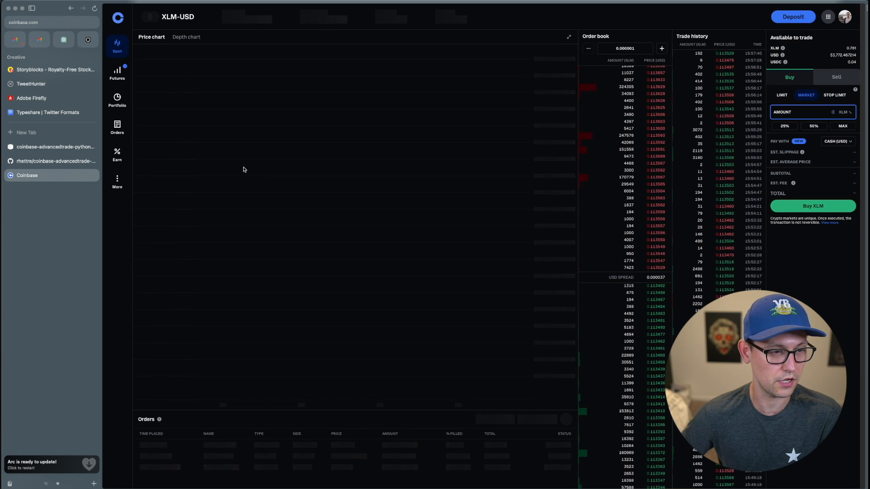
Step: Review the open $20 BTC-USD limit buy in Coinbase Orders, then switch to the Fear & Greed Index page
left_click(117, 99)
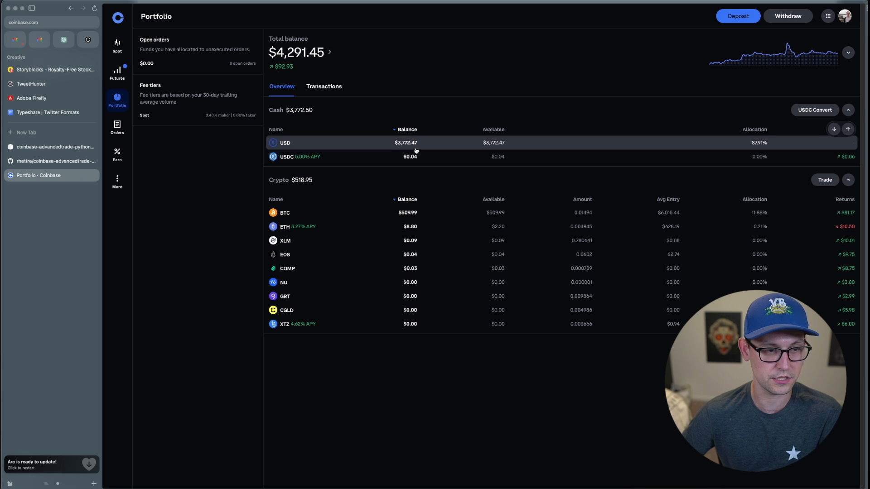
left_click(117, 127)
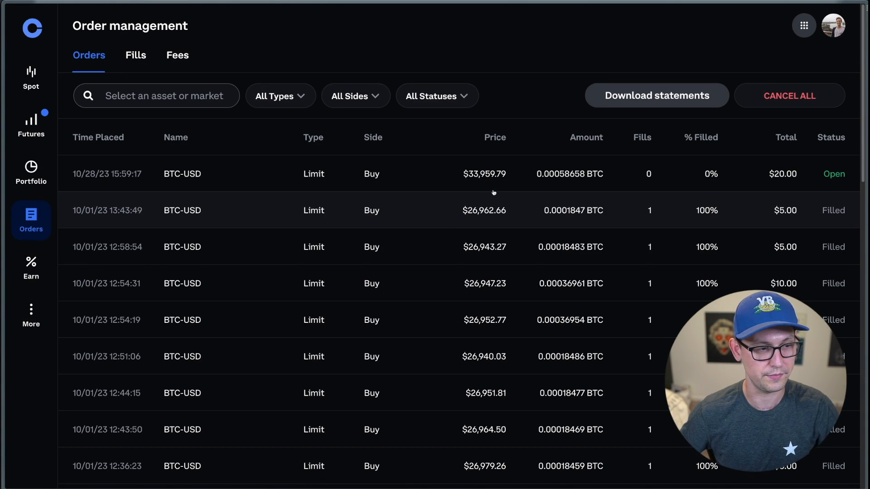
mouse_move(445, 211)
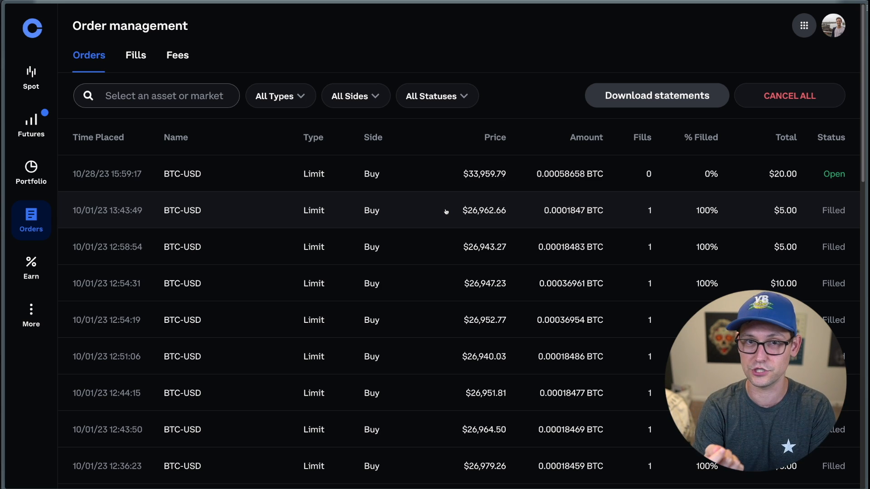
left_click(51, 147)
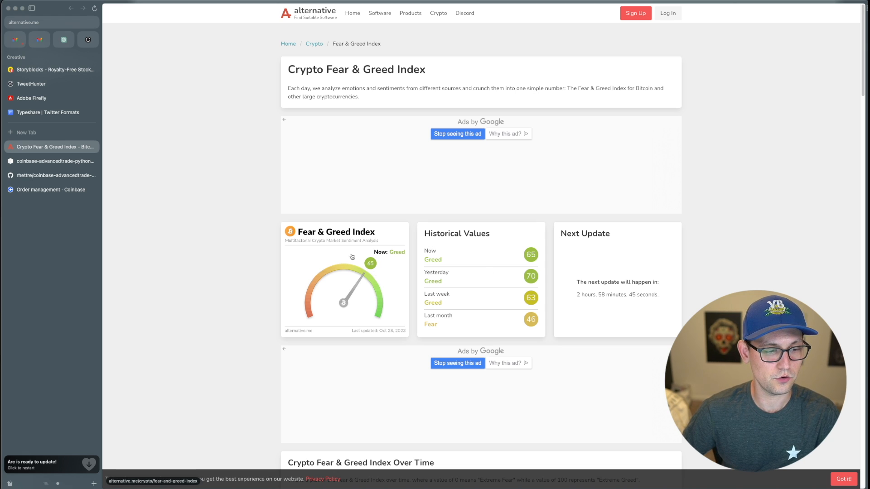
mouse_move(436, 246)
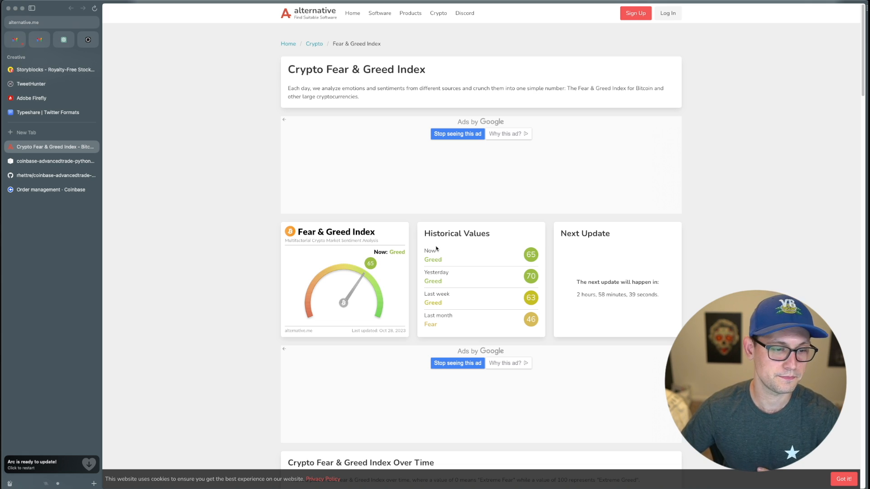
Step: After reading the Fear & Greed gauge at 65 (Greed), return to the library's GitHub README
left_click(55, 175)
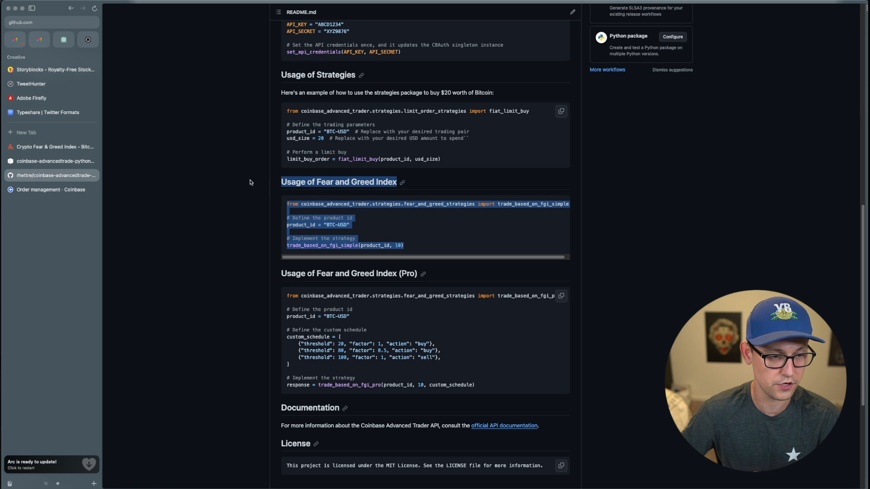
Step: Copy the README's 'Usage of Fear and Greed Index' code block for coinbase_tester.py
left_click(565, 214)
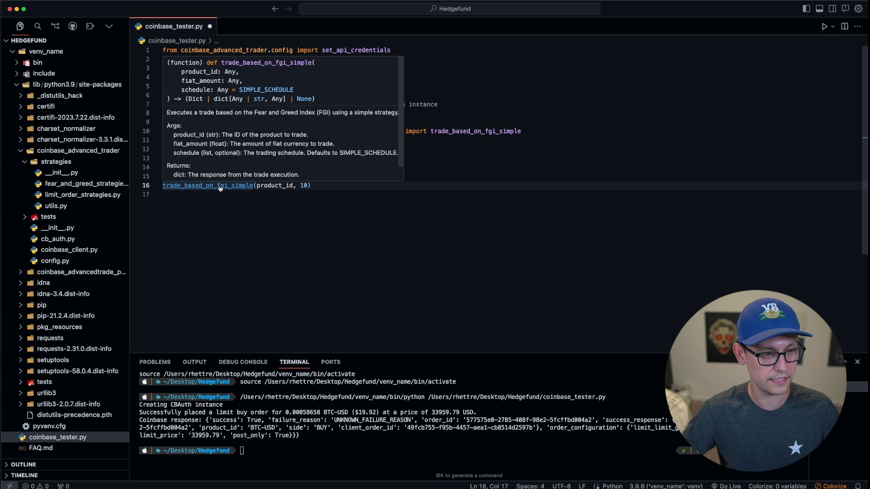
Step: Jump to the trade_based_on_fgi_simple definition and read through its docstring
left_click(207, 185)
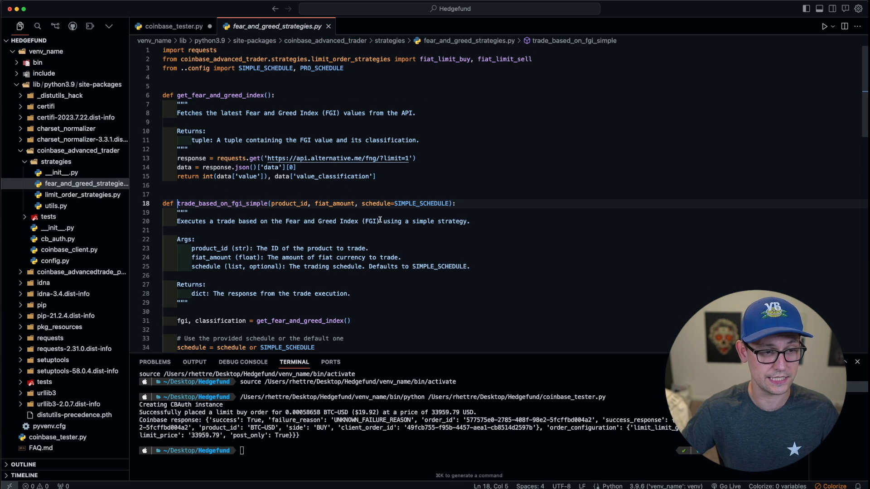
scroll("down", 3)
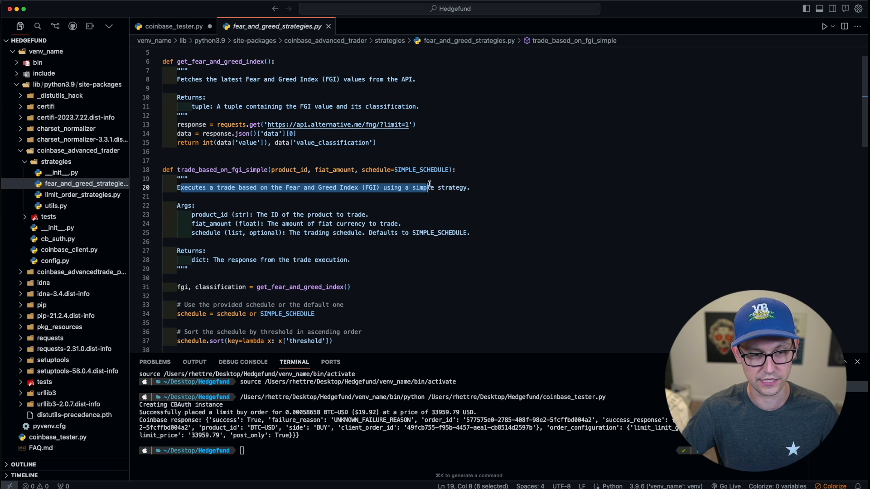
left_click(469, 188)
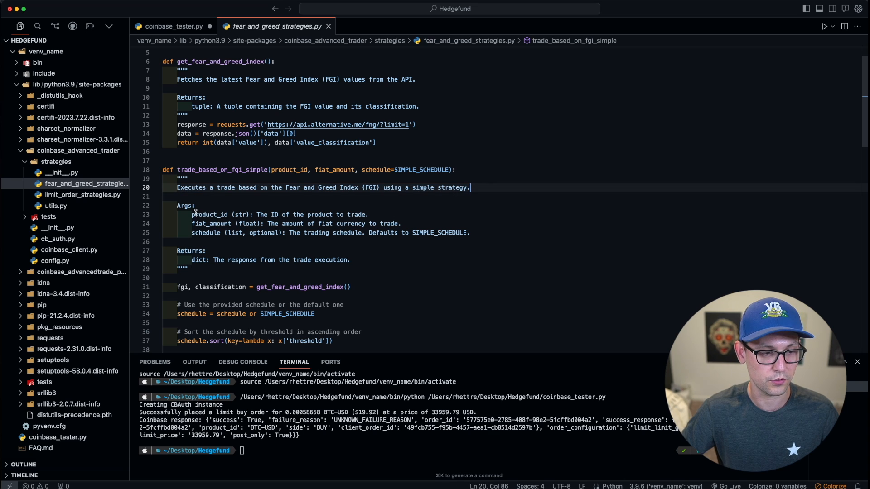
left_click(375, 216)
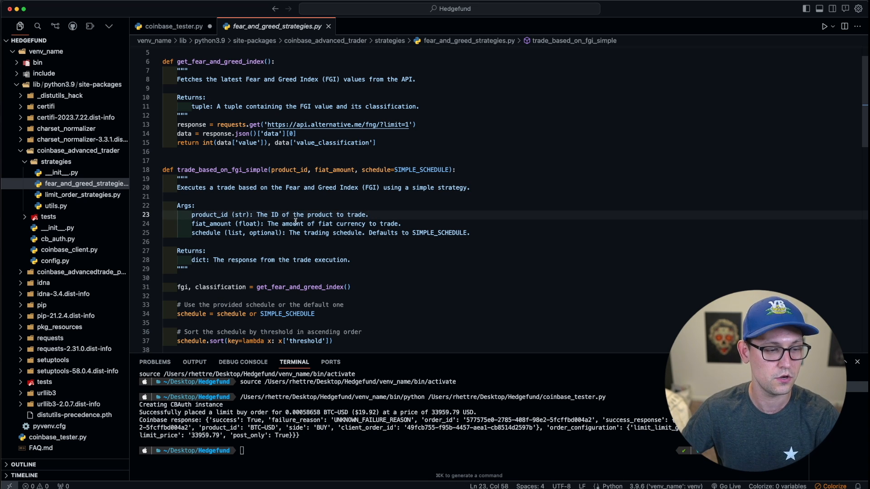
Step: Inspect SIMPLE_SCHEDULE in config.py (buy at 20, sell at 80), then return to coinbase_tester.py
triple_click(295, 224)
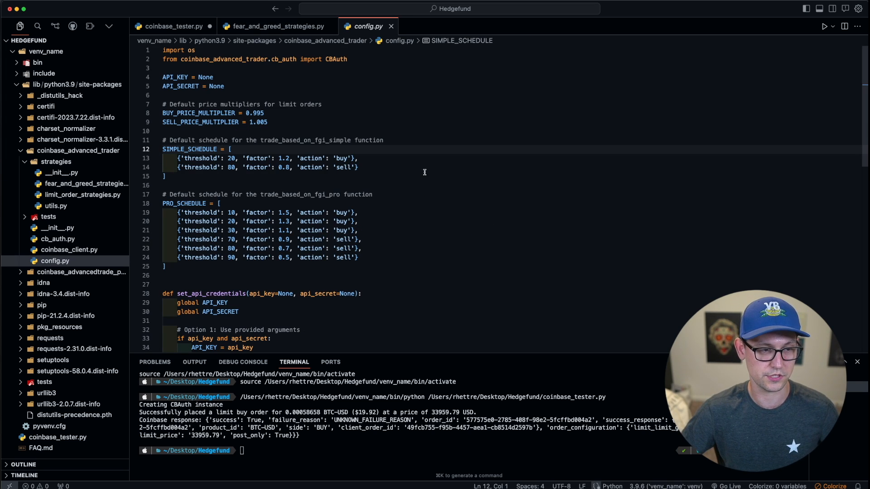
left_click(177, 158)
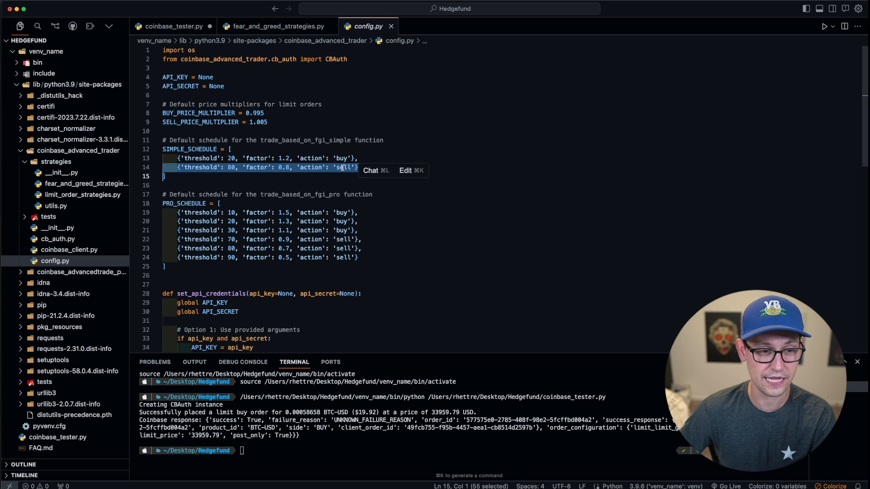
double_click(281, 167)
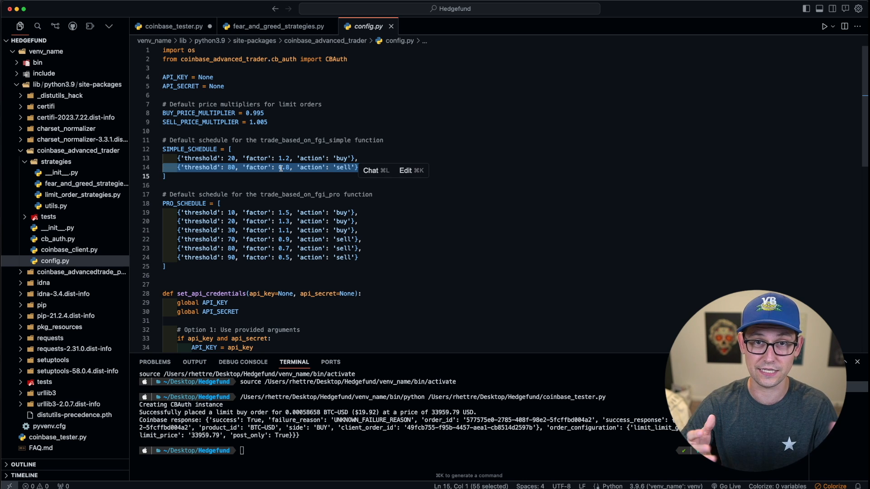
left_click(172, 27)
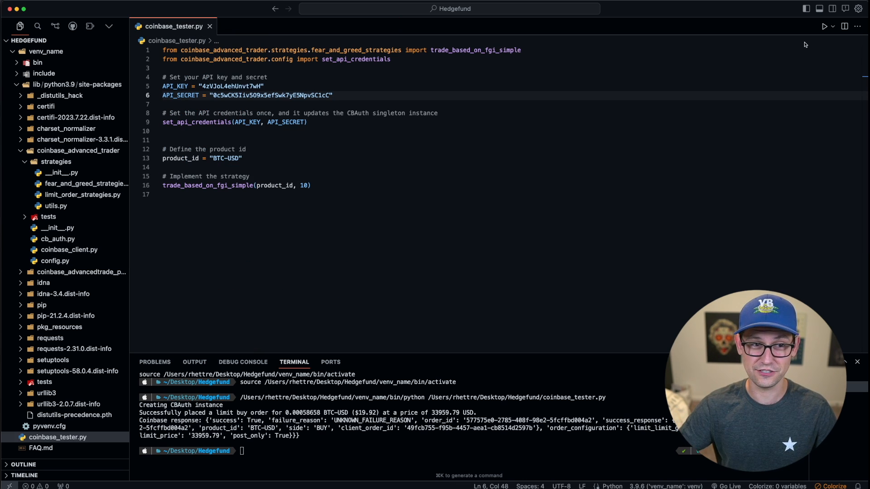
mouse_move(413, 87)
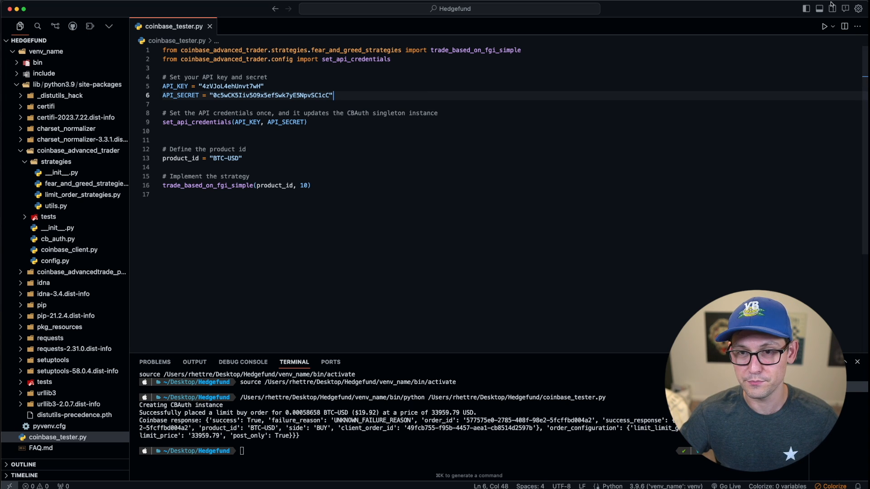
mouse_move(831, 8)
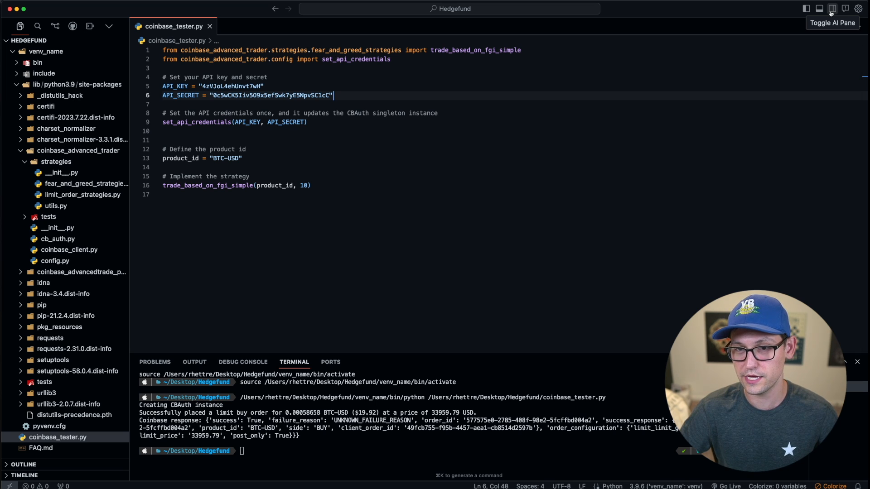
Step: Open Cursor's AI chat pane beside the trade_based_on_fgi_simple definition in fear_and_greed_strategies.py
left_click(831, 8)
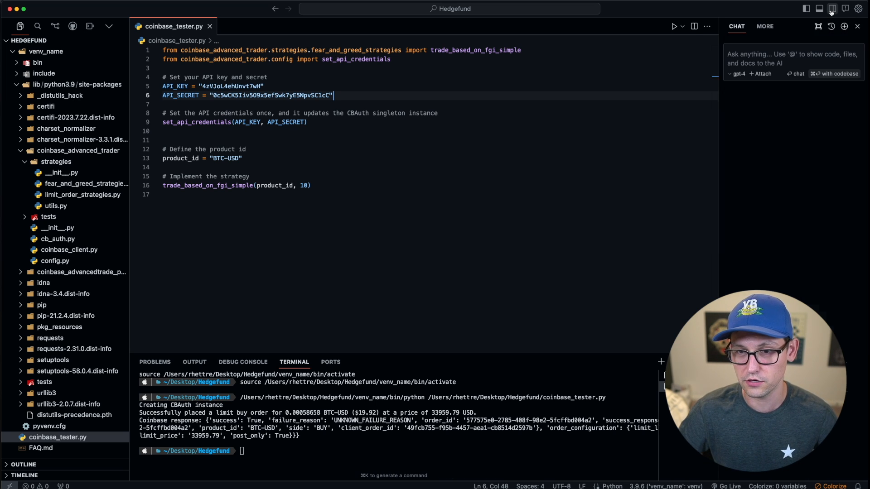
mouse_move(208, 185)
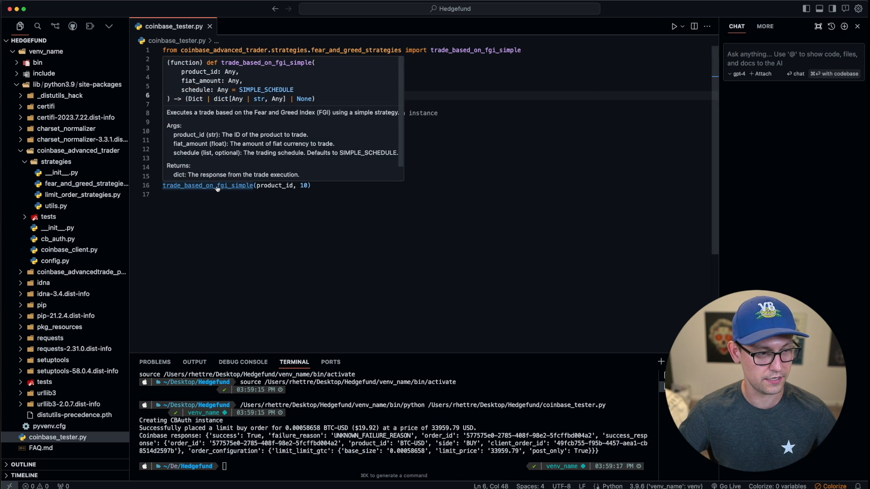
left_click(207, 185)
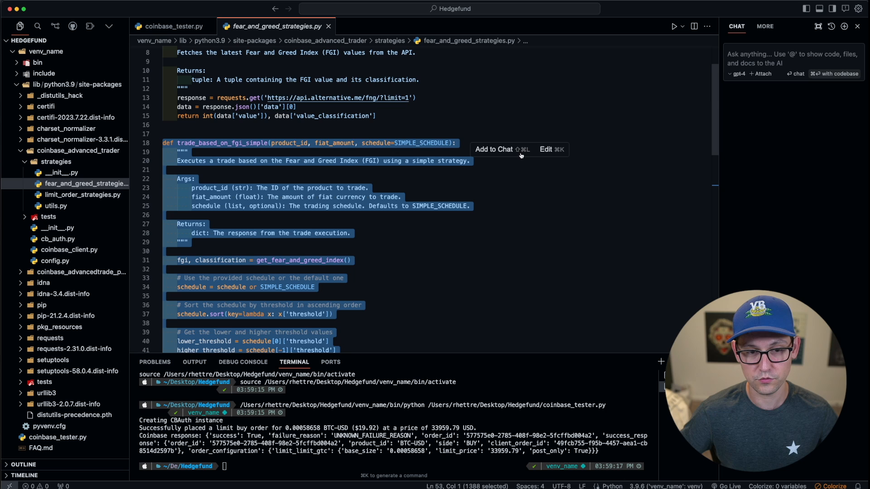
Step: Ask the AI what trade_based_on_fgi_simple does and how much bitcoin a $10 fiat_amount buys, then read the answer
left_click(492, 150)
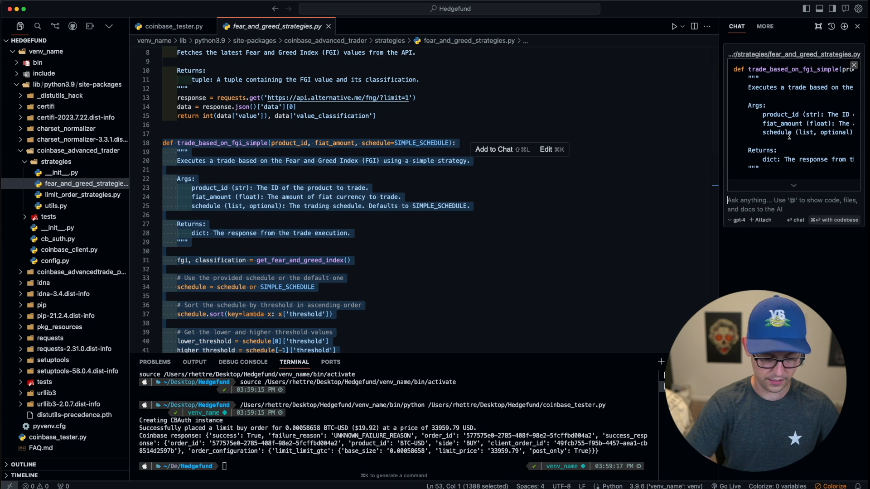
type("What does this function do? How much")
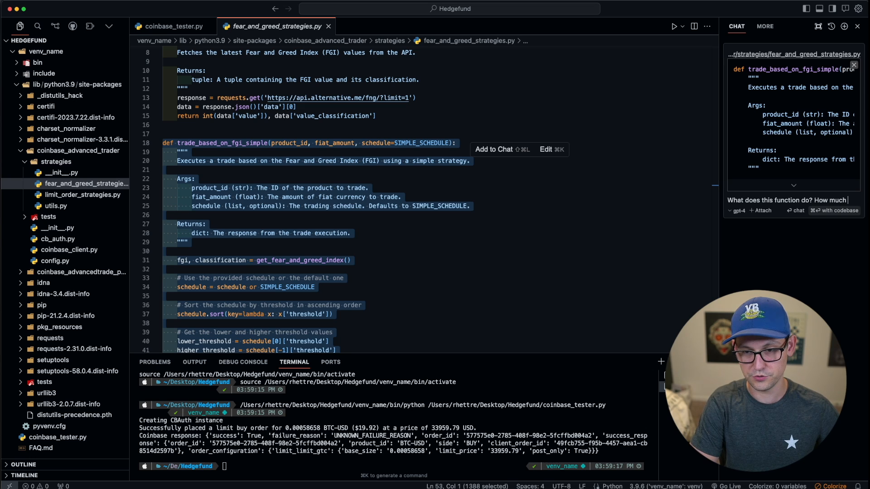
type("bitcoin will it buy")
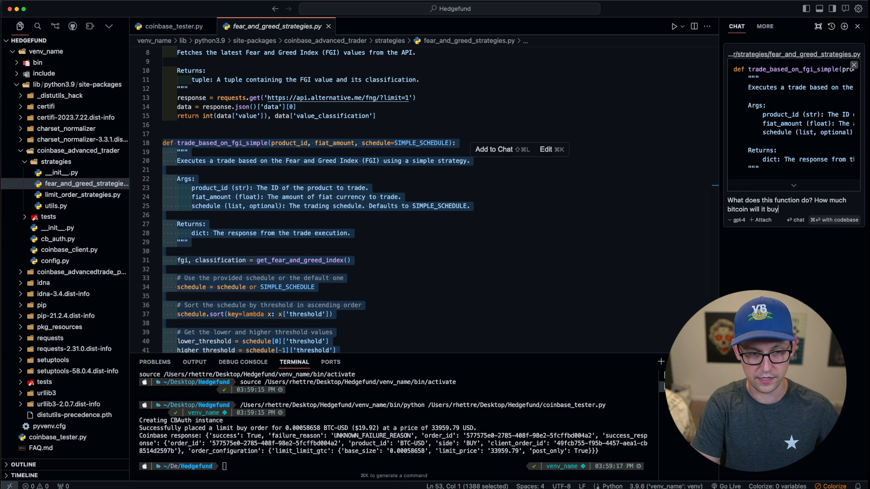
type("if I pass in")
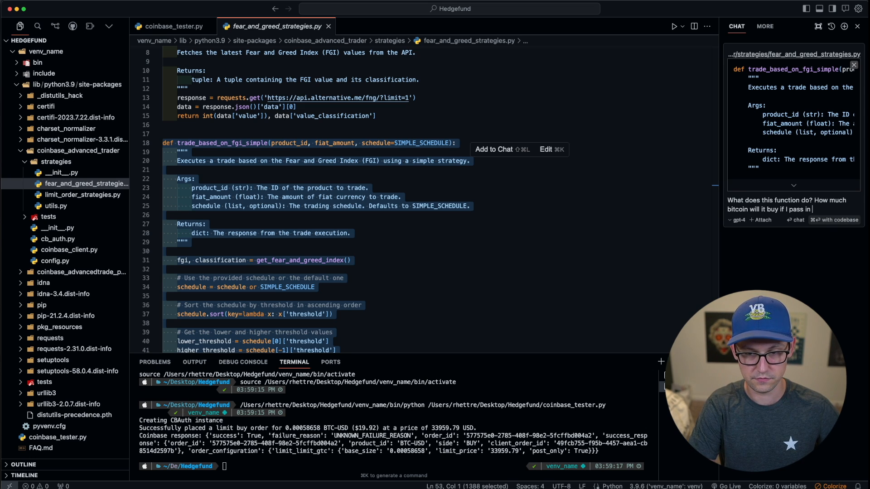
type("$10 to the fiat_amount variab")
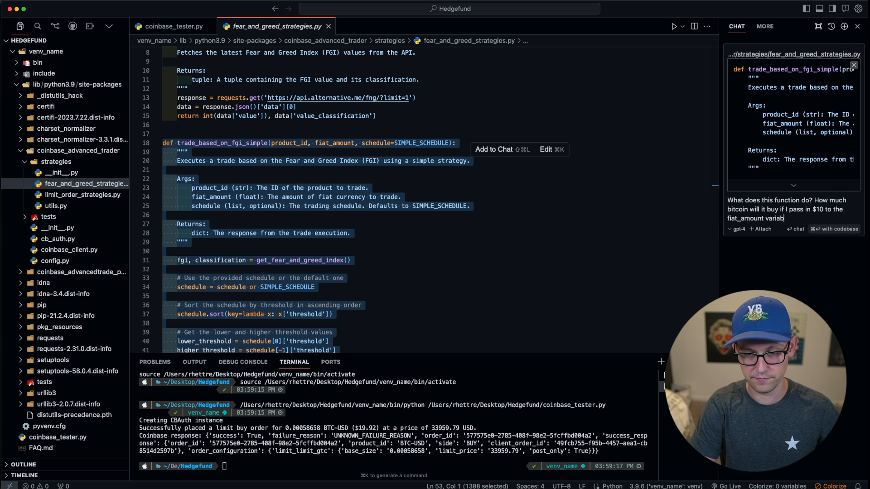
key("Return")
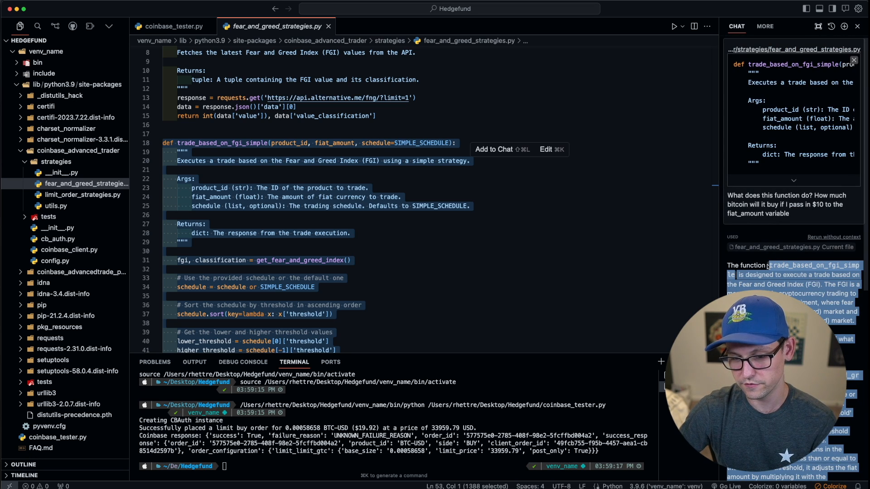
scroll("down", 3)
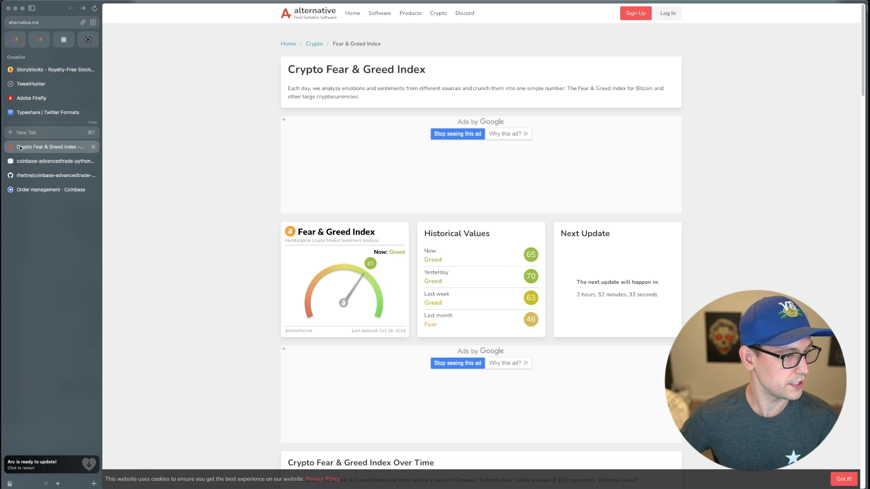
Step: Check the newest $10.00 BTC-USD limit buy in Coinbase's order management list
left_click(50, 190)
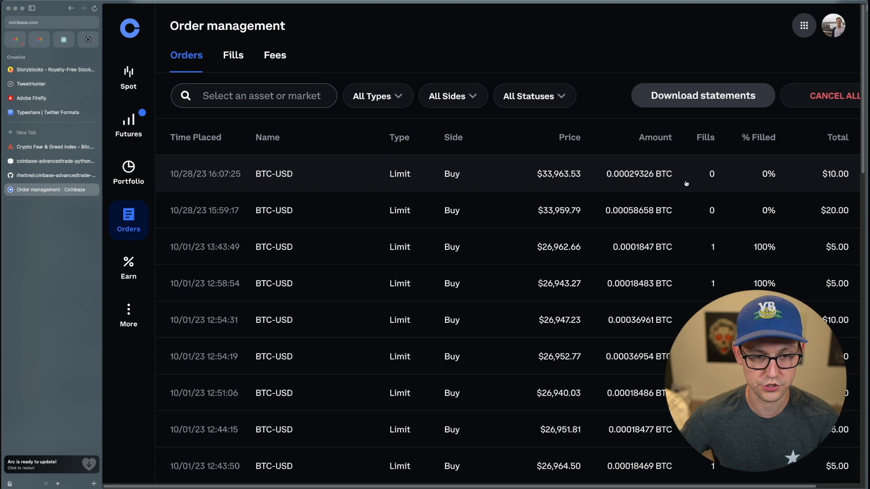
mouse_move(486, 172)
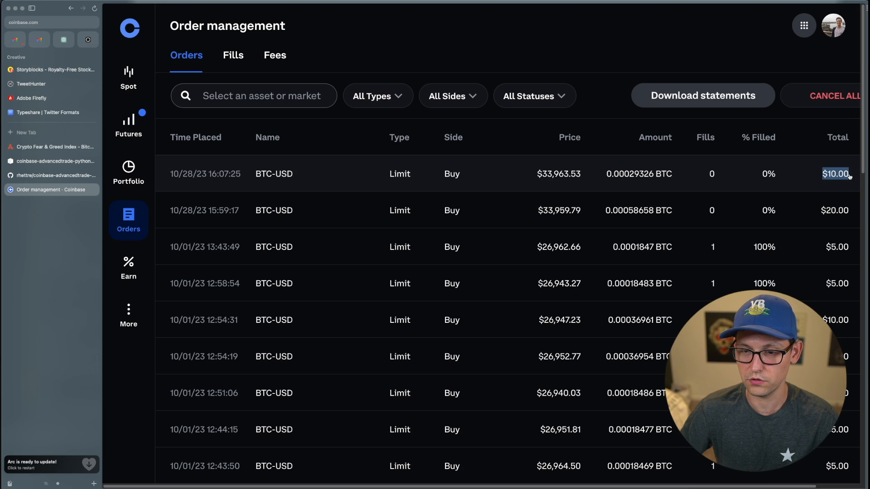
left_click(52, 147)
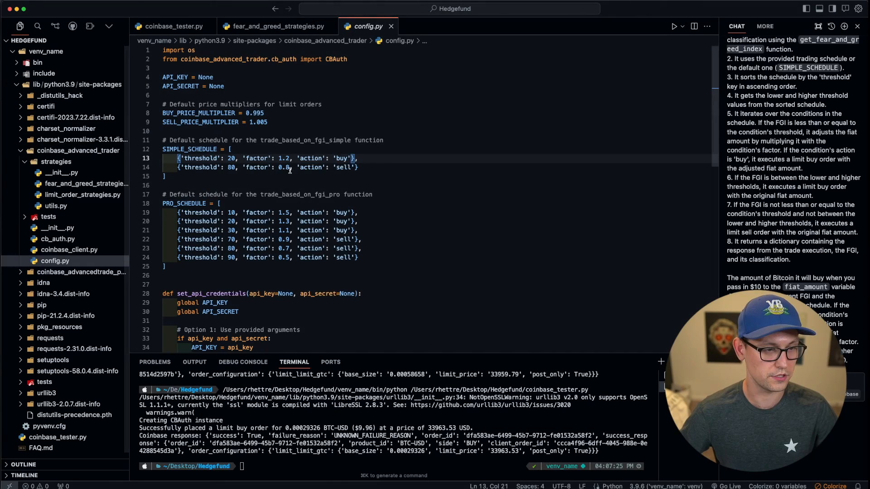
Step: Change the first SIMPLE_SCHEDULE threshold from 20 to 70 in config.py and rerun coinbase_tester.py, placing an $11.95 BTC-USD buy
key("Backspace")
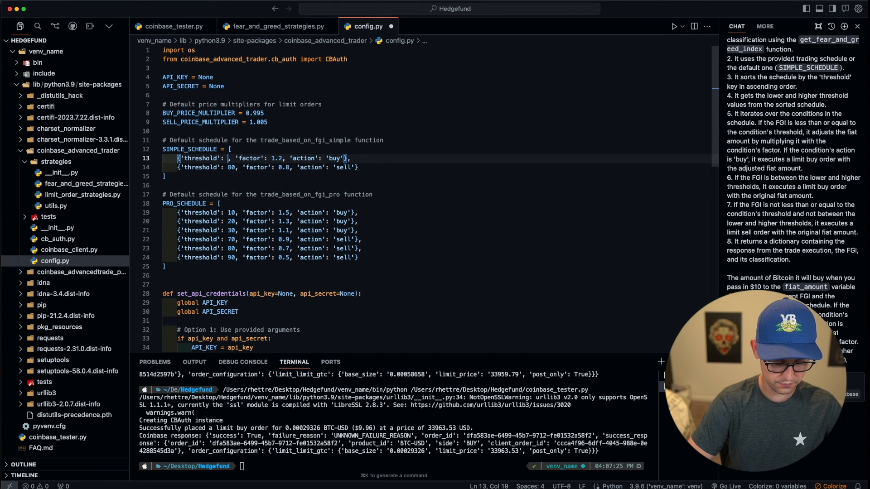
double_click(284, 158)
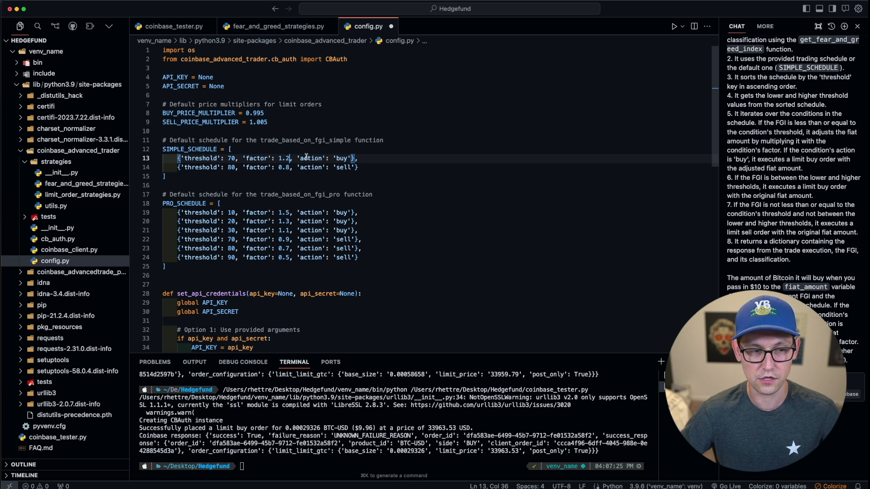
left_click(169, 26)
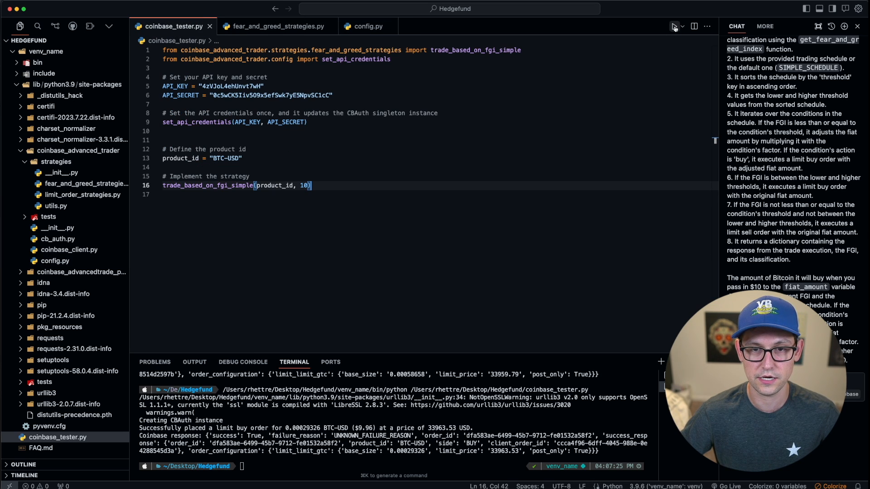
left_click(50, 189)
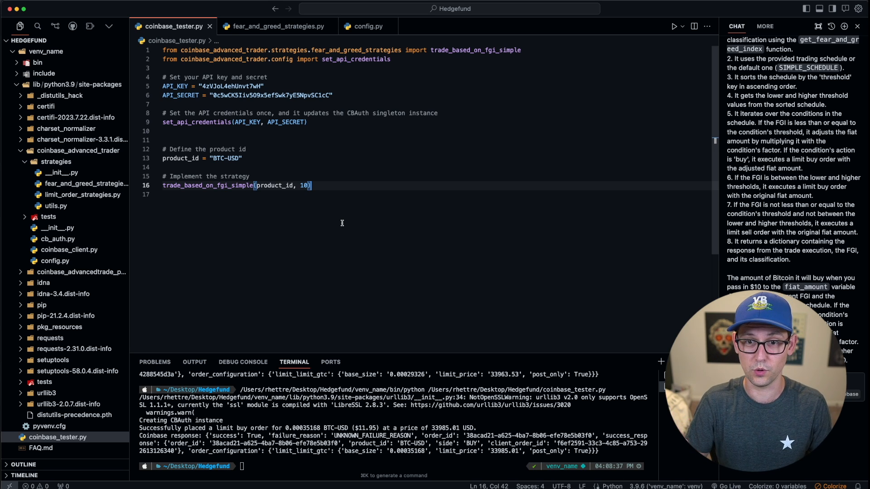
left_click(274, 26)
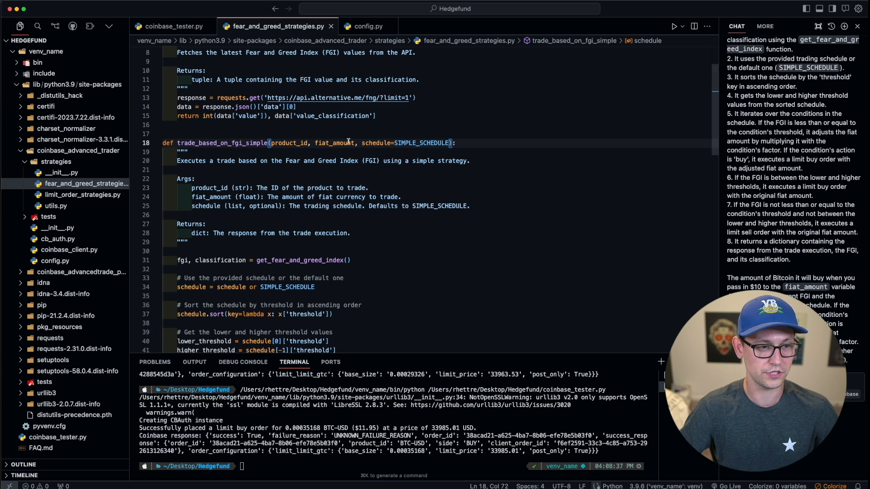
Step: Go to the simple trade function's definition in fear_and_greed_strategies.py
left_click(363, 26)
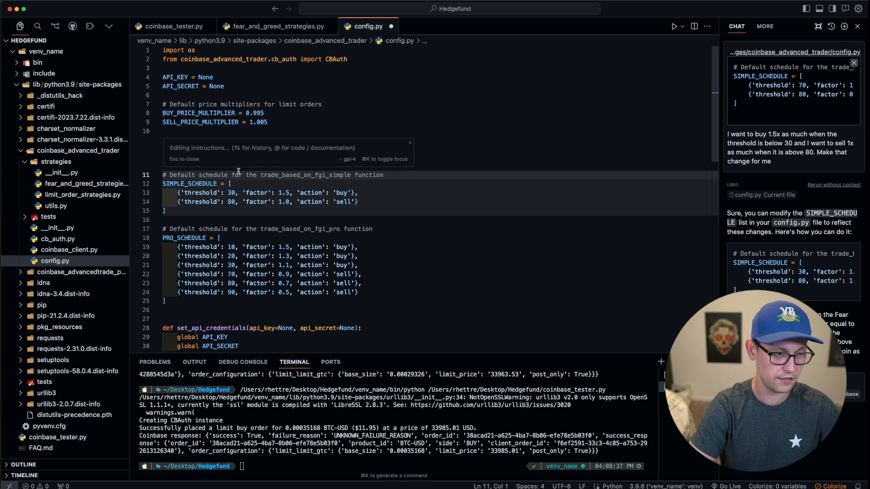
Step: Have the inline edit revert thresholds to 20 and 80 and factors to 1.2x/0.8x, and accept the diff
type("change the")
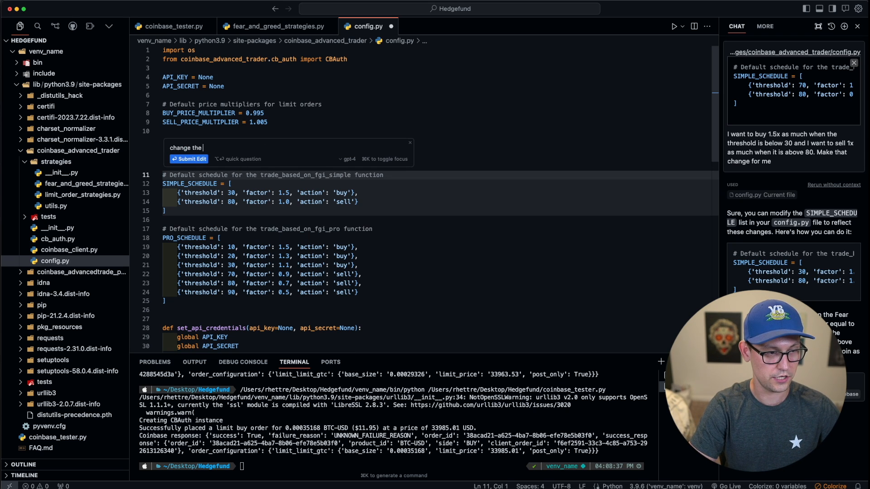
type("thresholds back to")
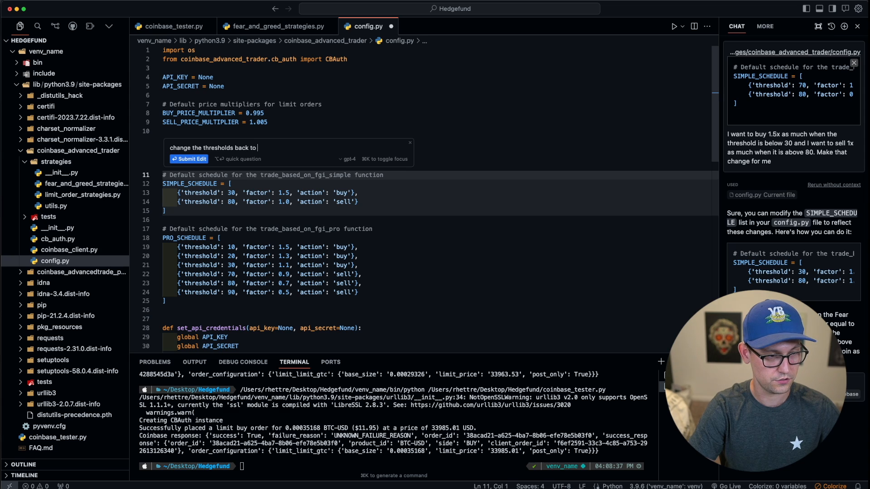
type("20 and 80 a")
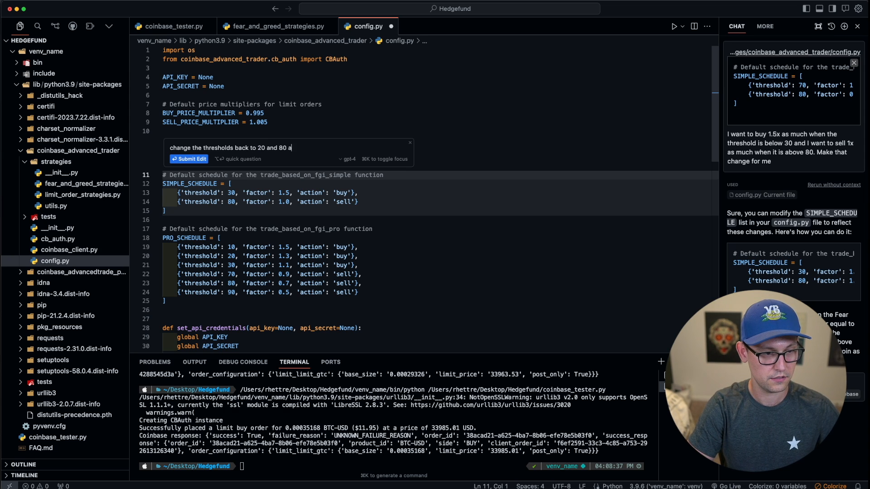
type("nd the factors back to 1.2 and .8")
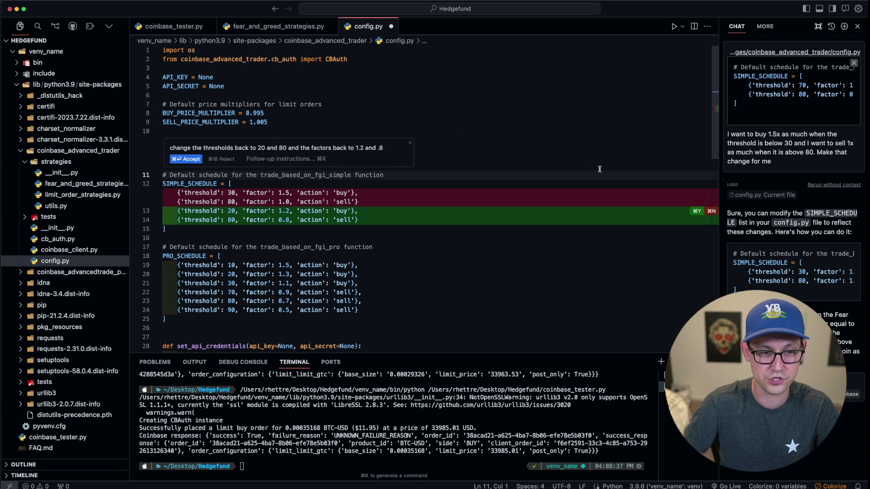
left_click(185, 159)
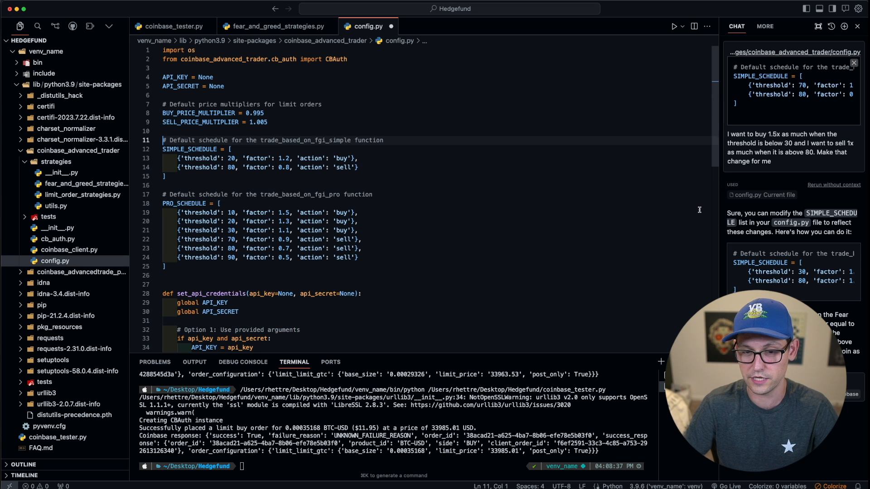
left_click(169, 26)
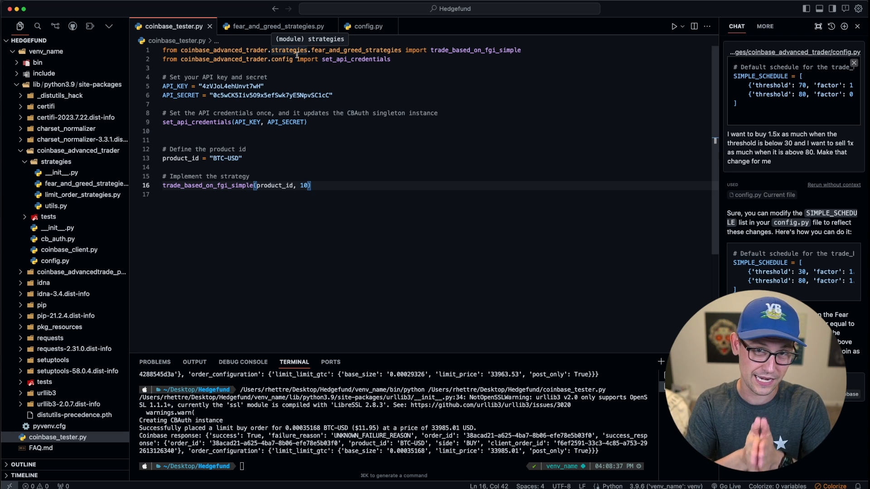
mouse_move(399, 220)
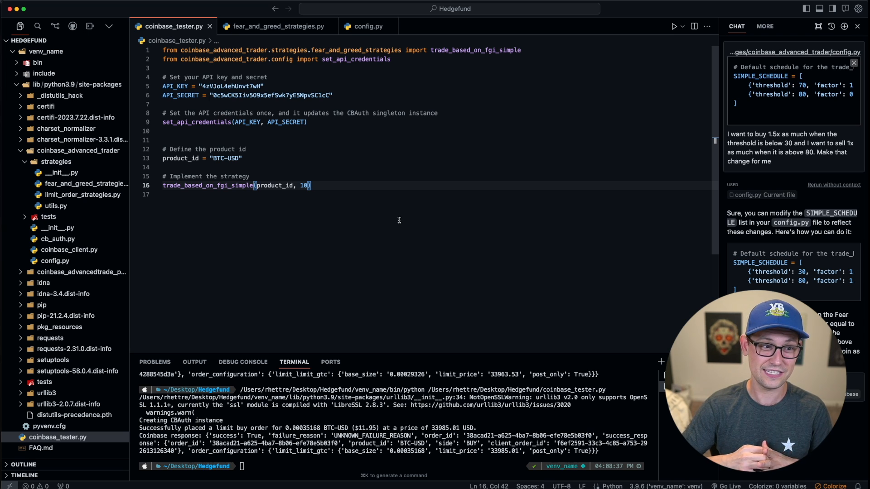
mouse_move(457, 183)
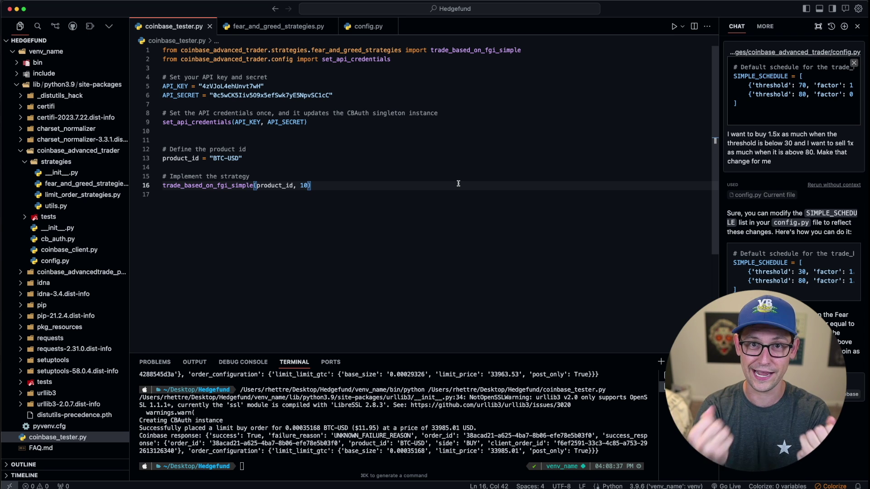
Step: Place the cursor on the trade_based_on_fgi_simple line in coinbase_tester.py
left_click(366, 185)
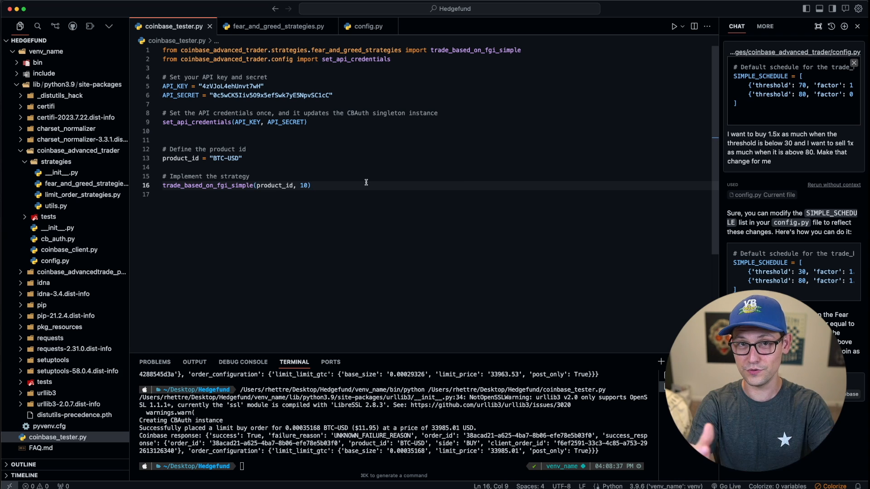